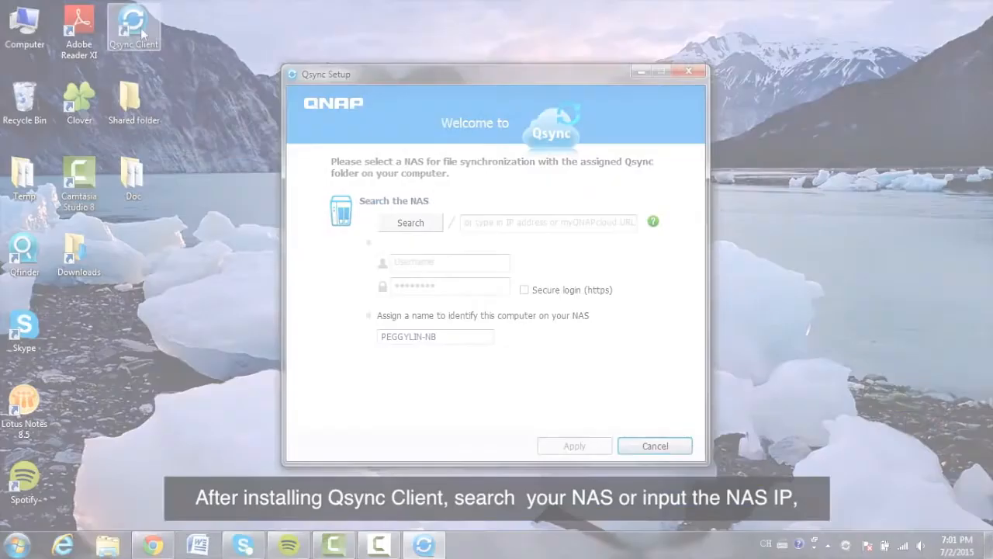
Step: Enter NAS address 10.64.2.20 with username admin and its password, and apply to connect
{"action": "left_click", "coordinate": [547, 223]}
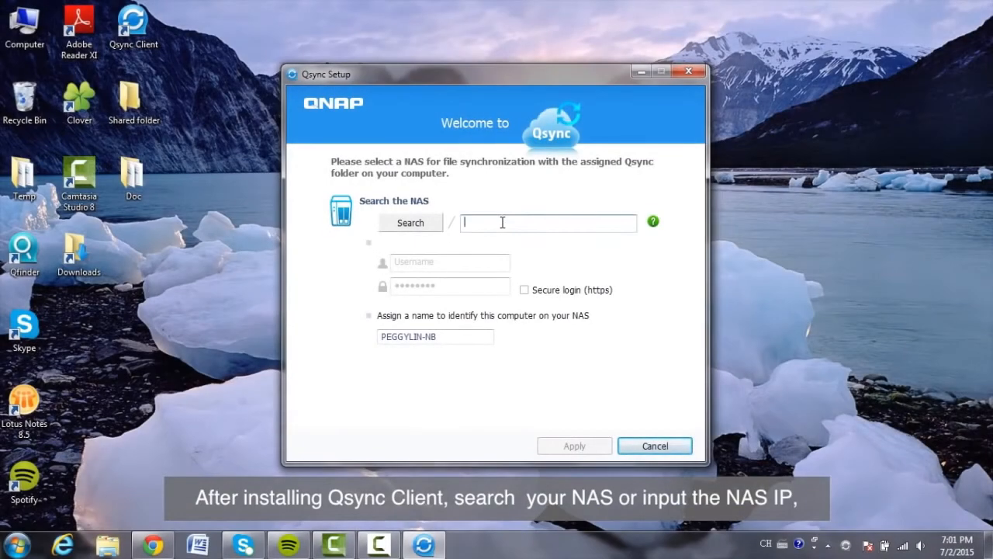
{"action": "type", "text": "10.64.2.20"}
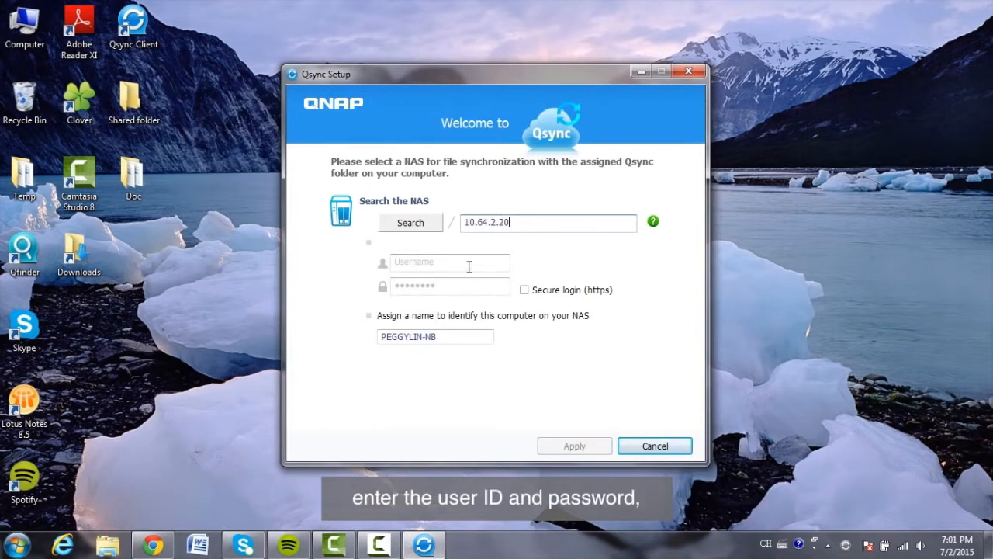
{"action": "type", "text": "admin"}
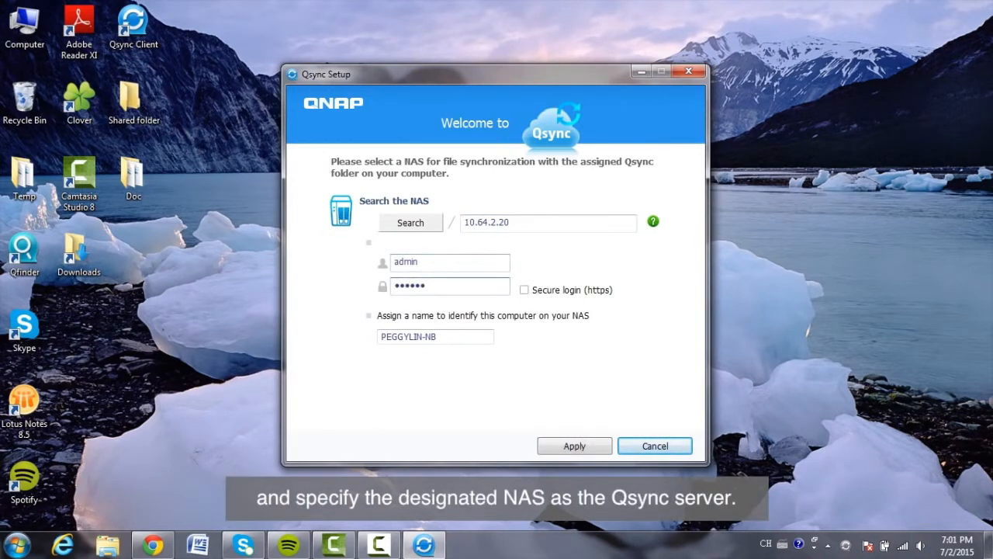
{"action": "left_click", "coordinate": [575, 445]}
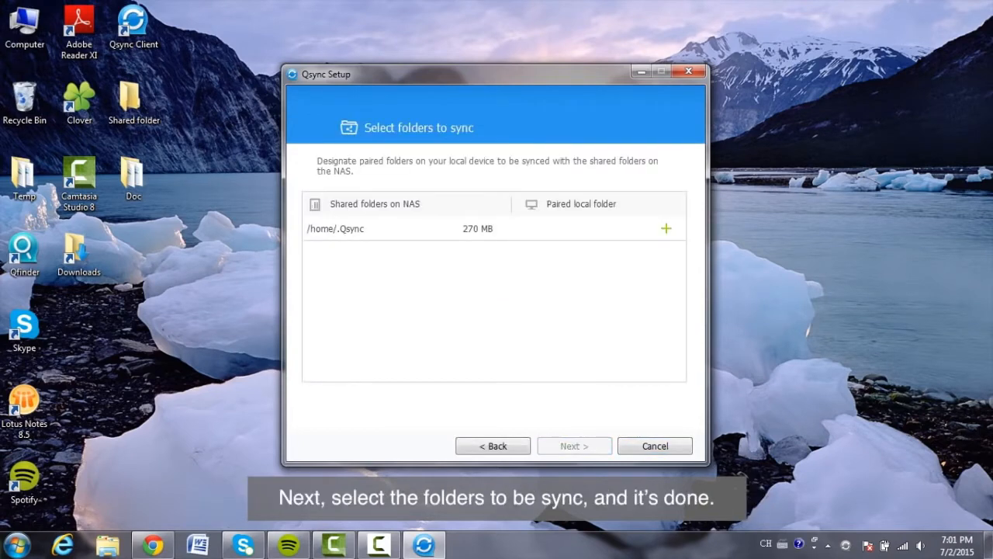
Step: Pair /home/.Qsync with the local Shared folder, continue, and skip the introductory tour
{"action": "left_click", "coordinate": [664, 229]}
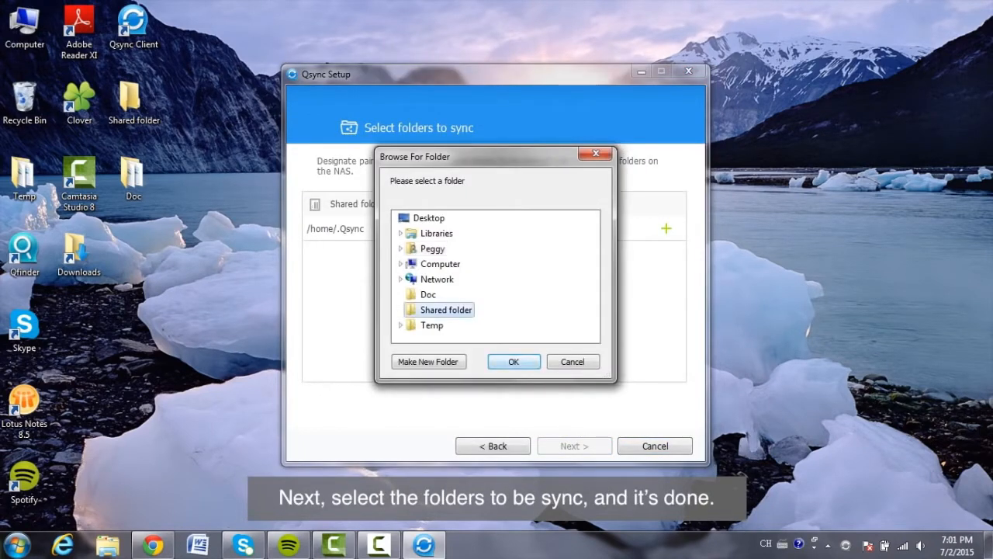
{"action": "left_click", "coordinate": [512, 360]}
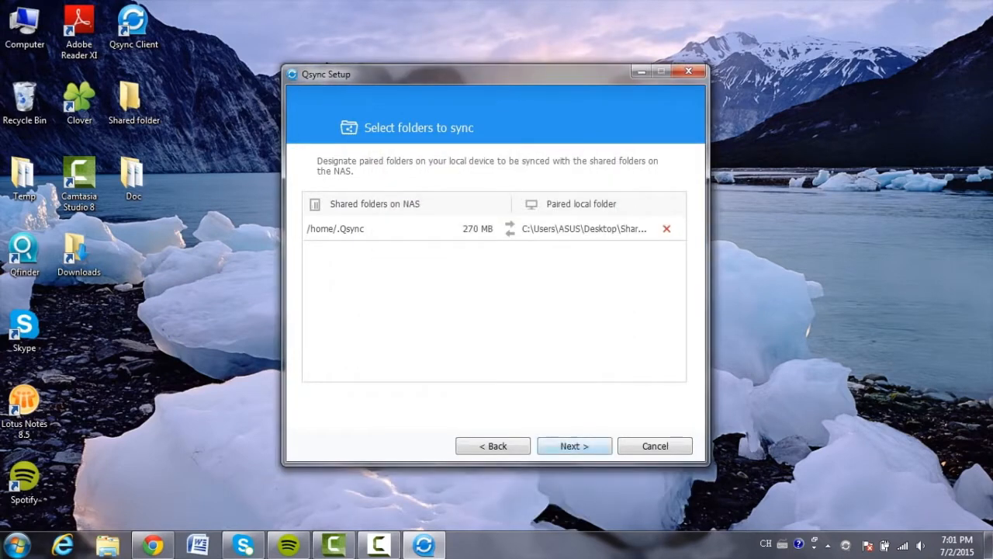
{"action": "left_click", "coordinate": [574, 445]}
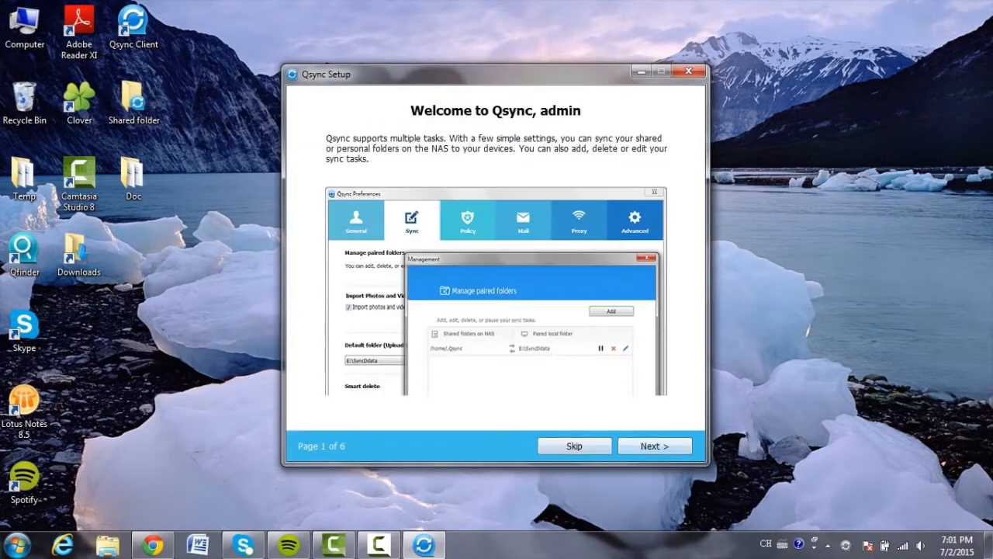
{"action": "left_click", "coordinate": [655, 445]}
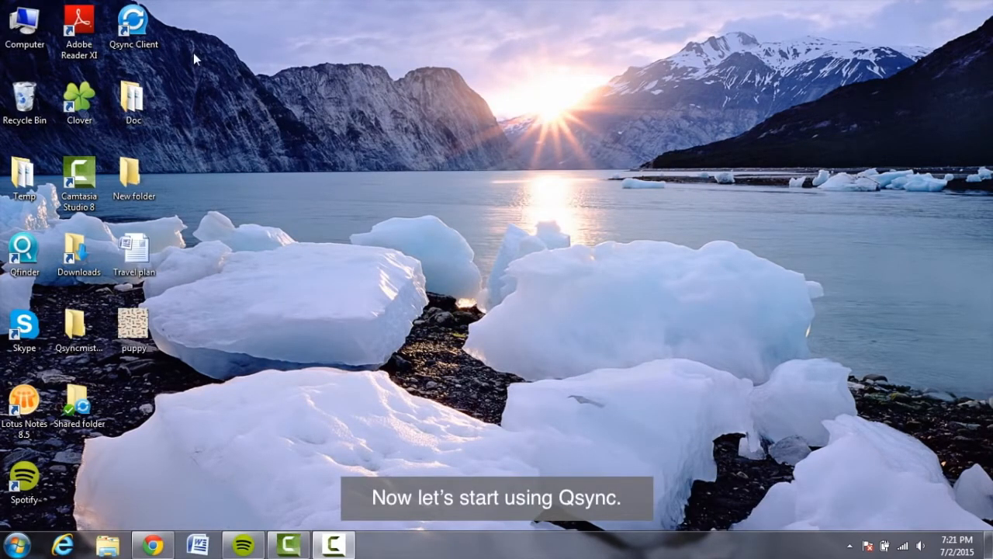
Step: View the synced Shared folder with puppy and Travel plan, then bring up the QTS web desktop in Chrome
{"action": "double_click", "coordinate": [133, 24]}
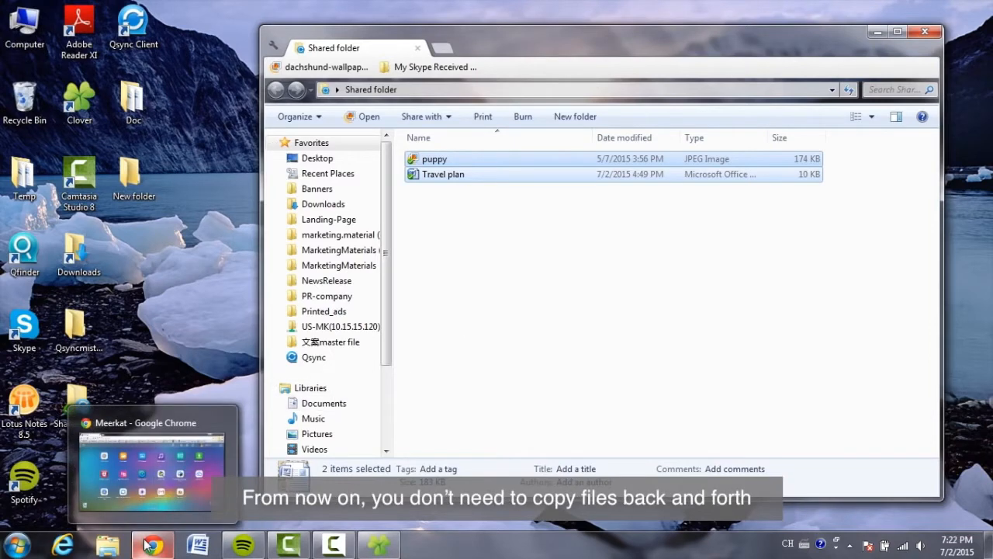
{"action": "left_click", "coordinate": [152, 543]}
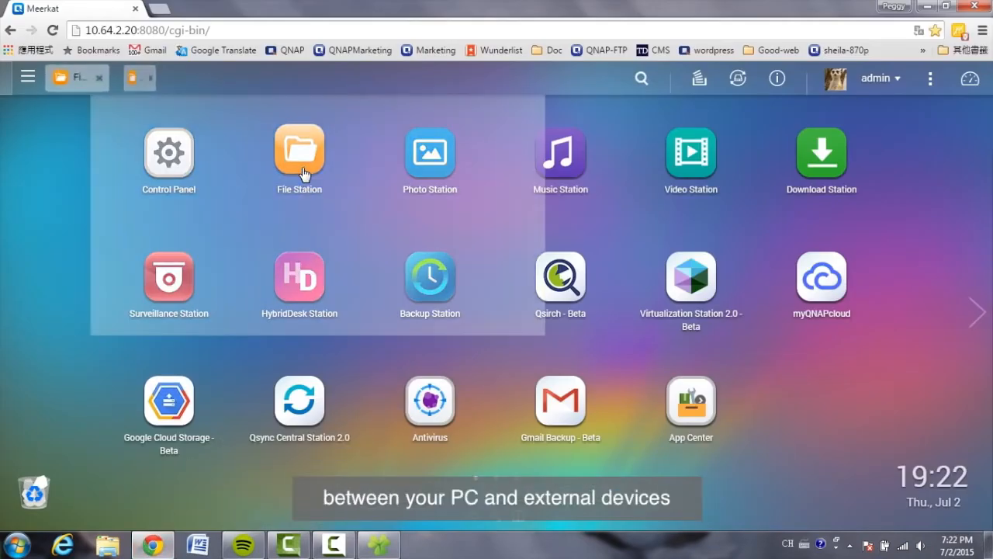
Step: In File Station, browse to the Qsync folder holding Travel plan.docx and puppy.jpg
{"action": "left_click", "coordinate": [298, 152]}
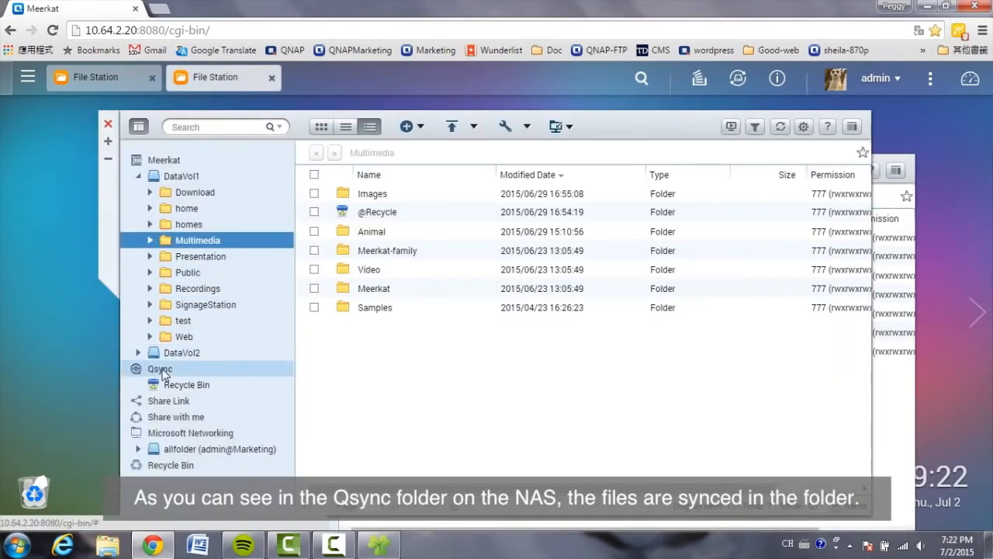
{"action": "left_click", "coordinate": [160, 370]}
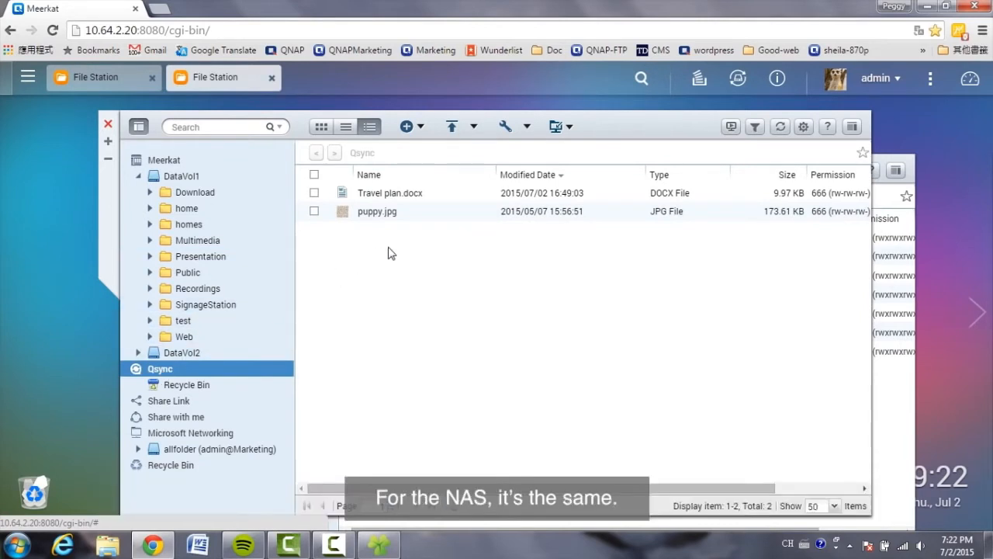
{"action": "left_click", "coordinate": [198, 239]}
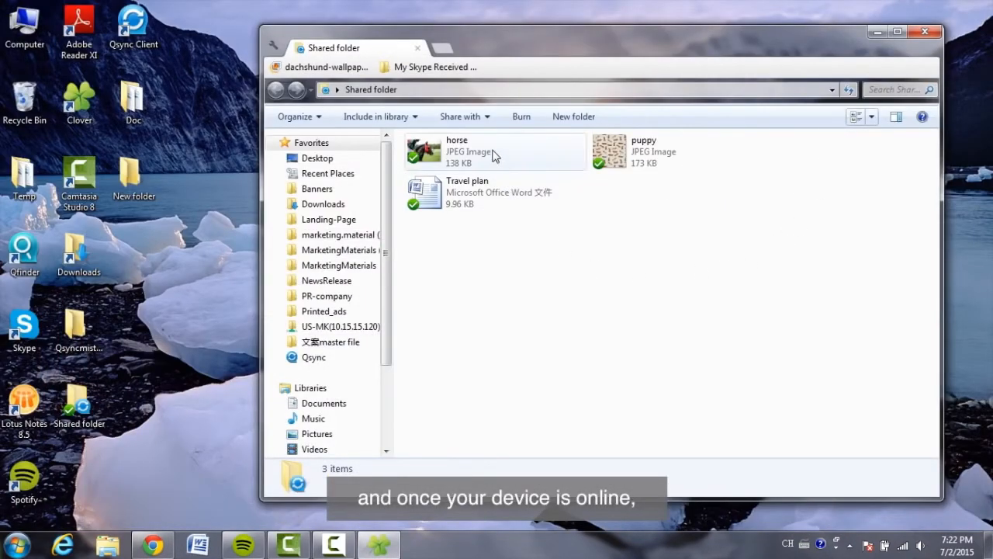
Step: Select the horse image in the local Shared folder to see its details
{"action": "left_click", "coordinate": [458, 152]}
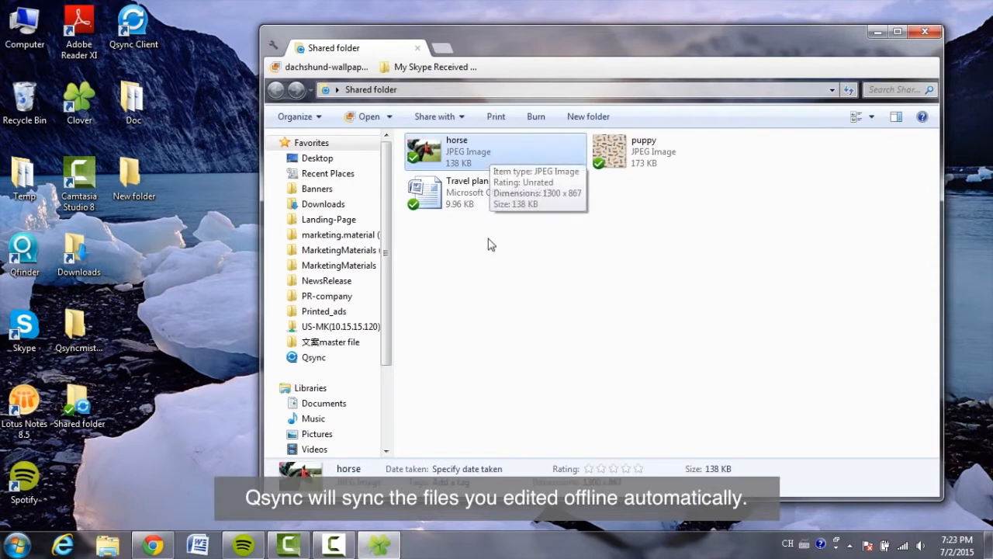
{"action": "mouse_move", "coordinate": [491, 335]}
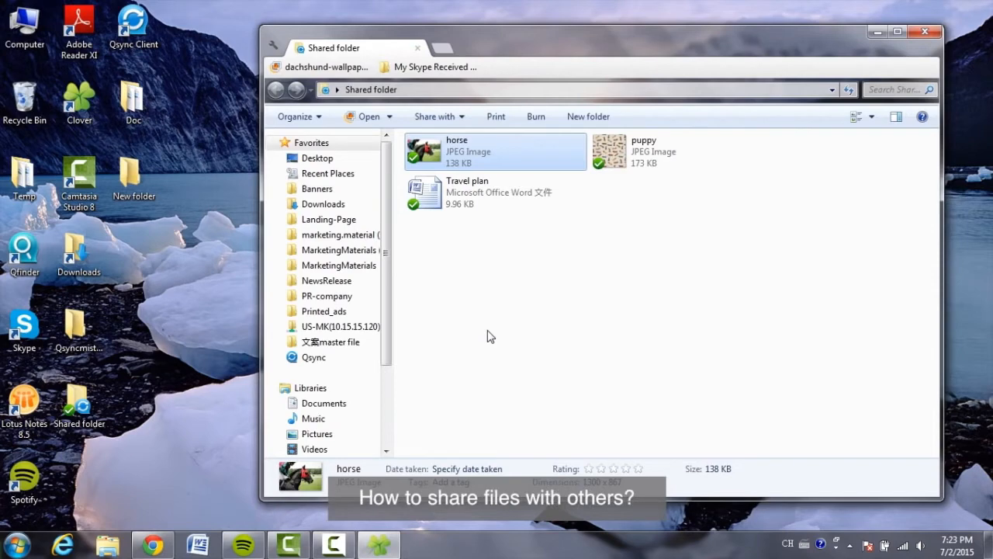
Step: Share horse.jpg by link through the Qsync context menu and reach the link's Settings
{"action": "right_click", "coordinate": [456, 152]}
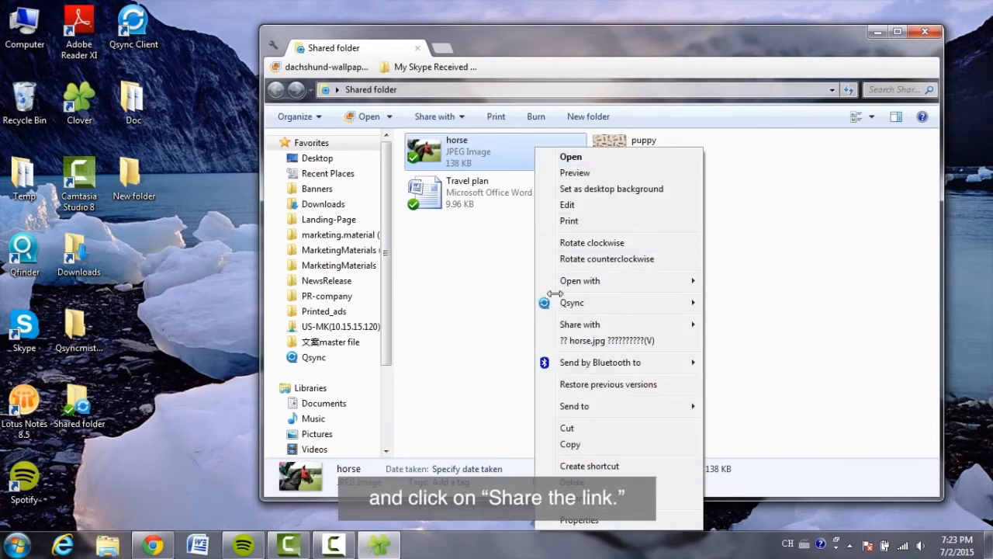
{"action": "left_click", "coordinate": [607, 342]}
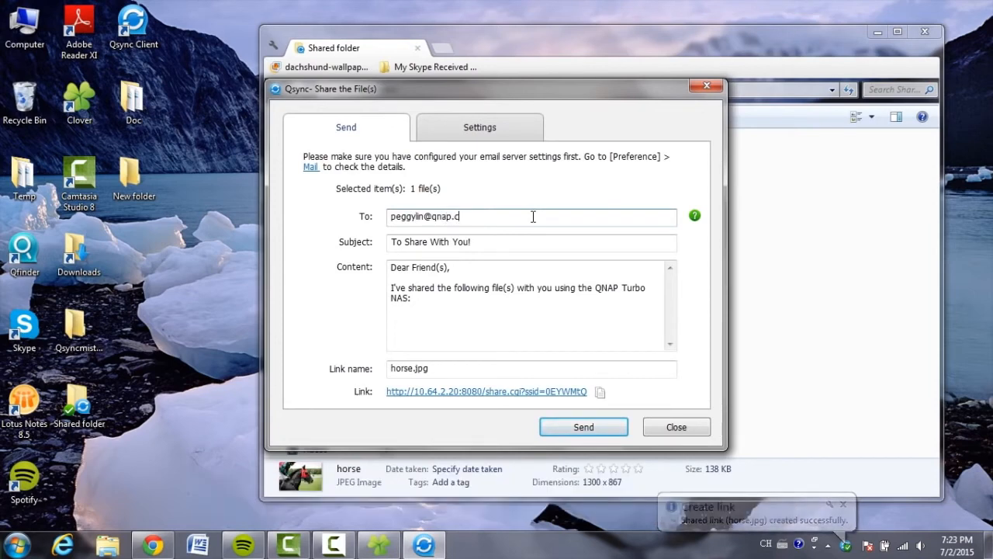
{"action": "left_click", "coordinate": [479, 127]}
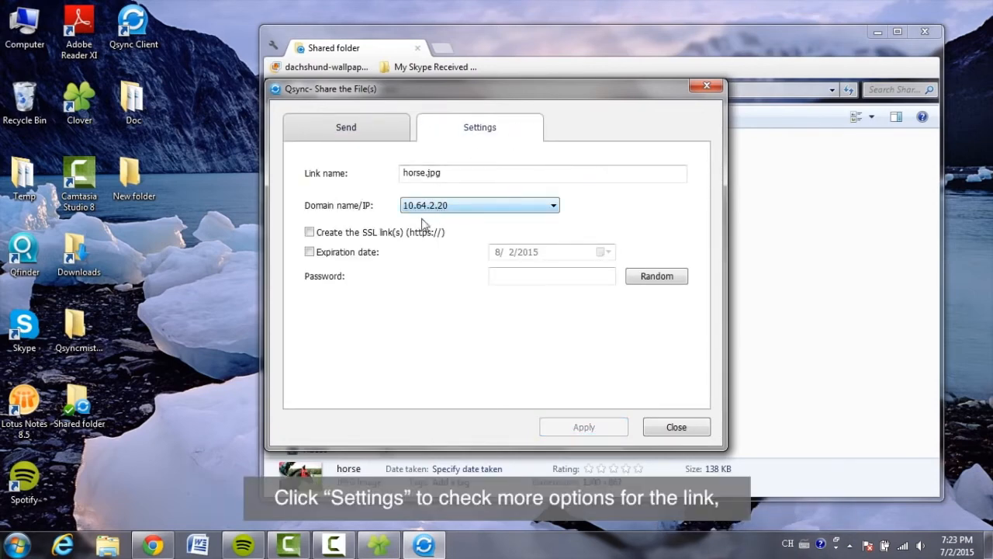
Step: Enable the SSL link and an expiration date for the horse.jpg share link and apply the settings
{"action": "left_click", "coordinate": [311, 233]}
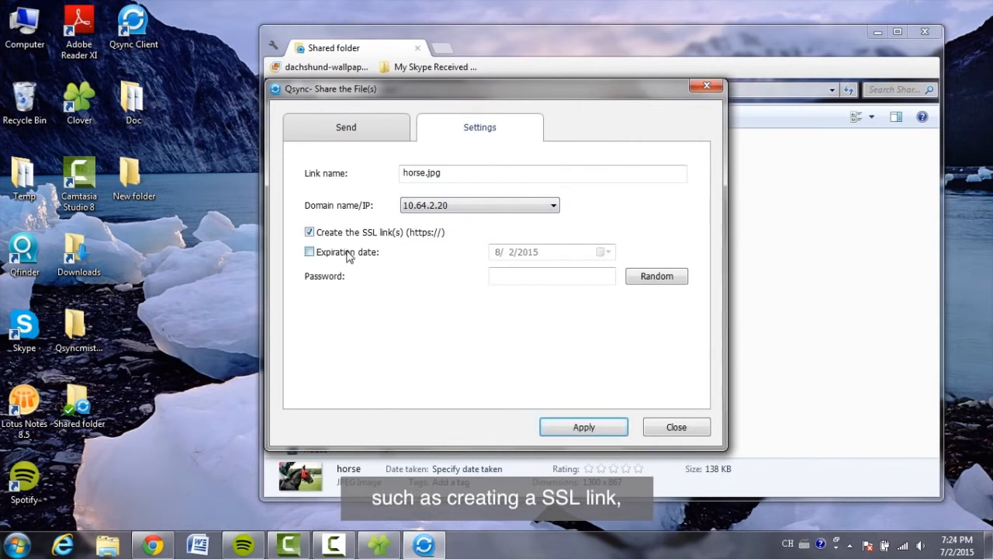
{"action": "left_click", "coordinate": [309, 252]}
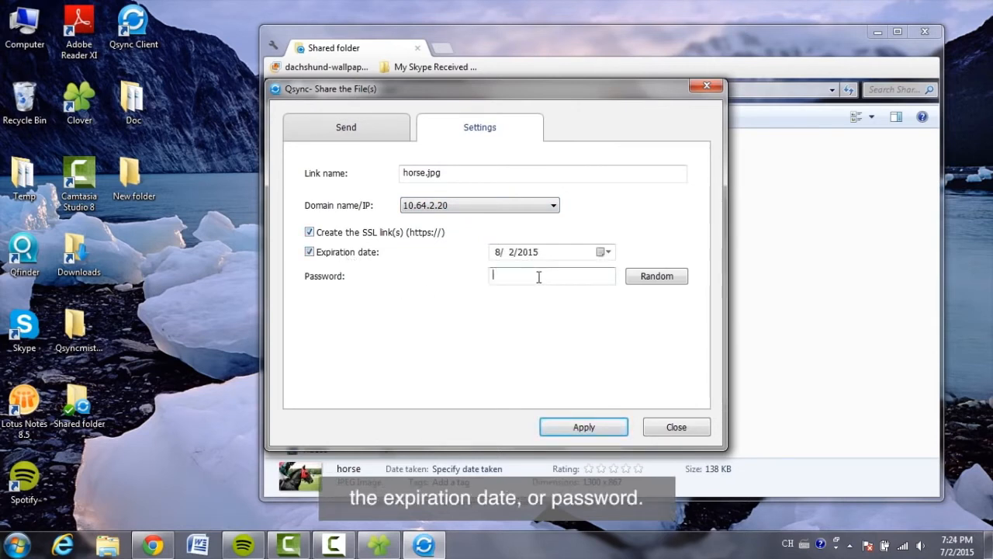
{"action": "left_click", "coordinate": [583, 427]}
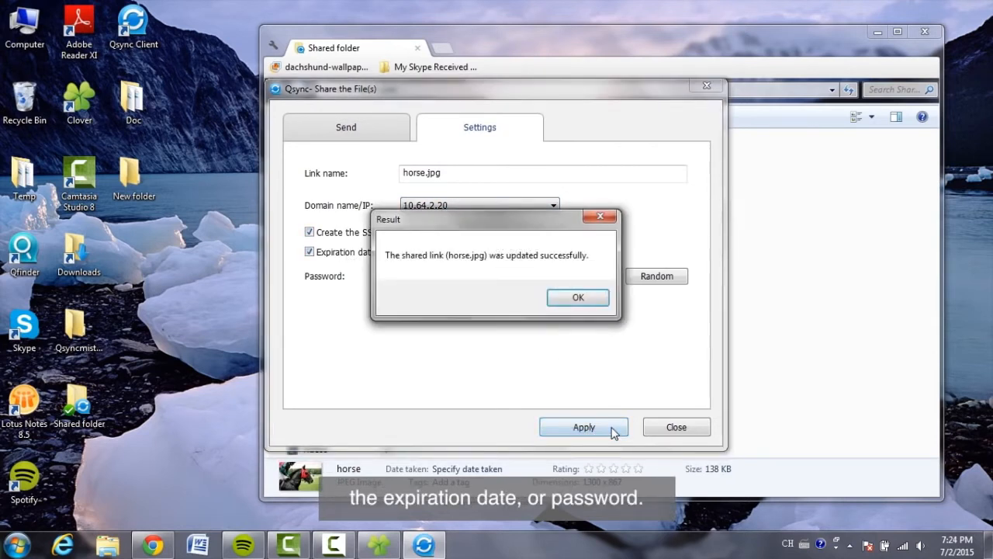
{"action": "left_click", "coordinate": [578, 298]}
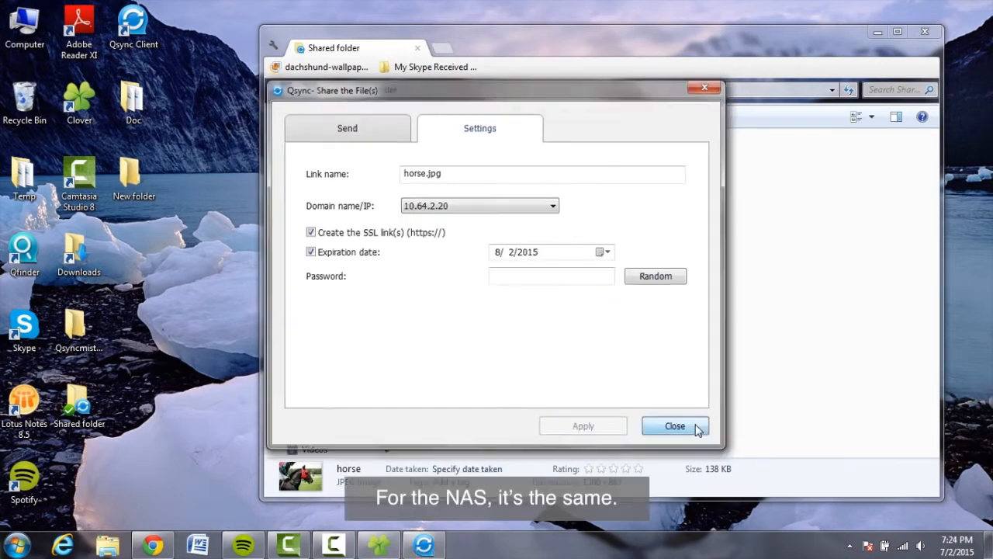
Step: Close the sharing window and bring up the Share options for horse.jpg in File Station's Qsync folder
{"action": "left_click", "coordinate": [674, 425]}
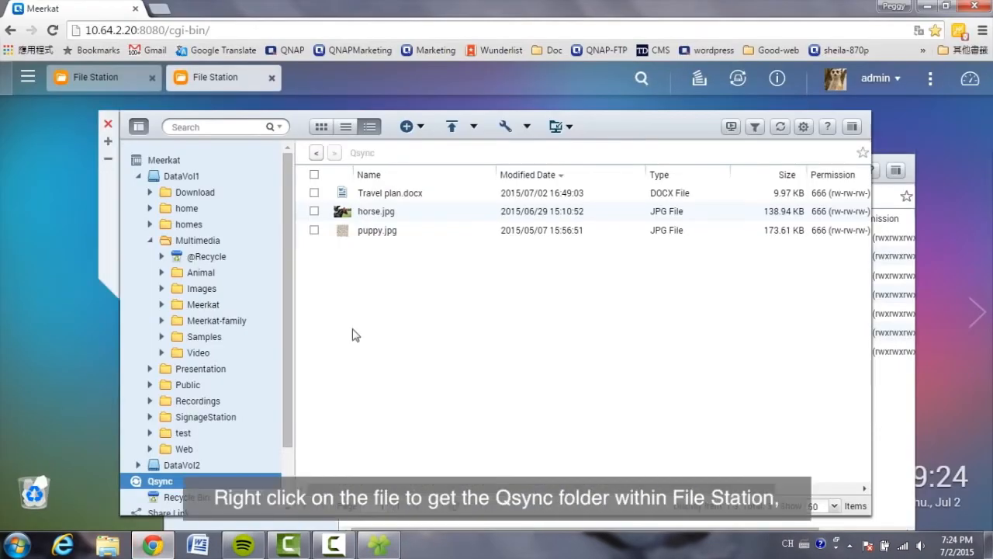
{"action": "right_click", "coordinate": [376, 211]}
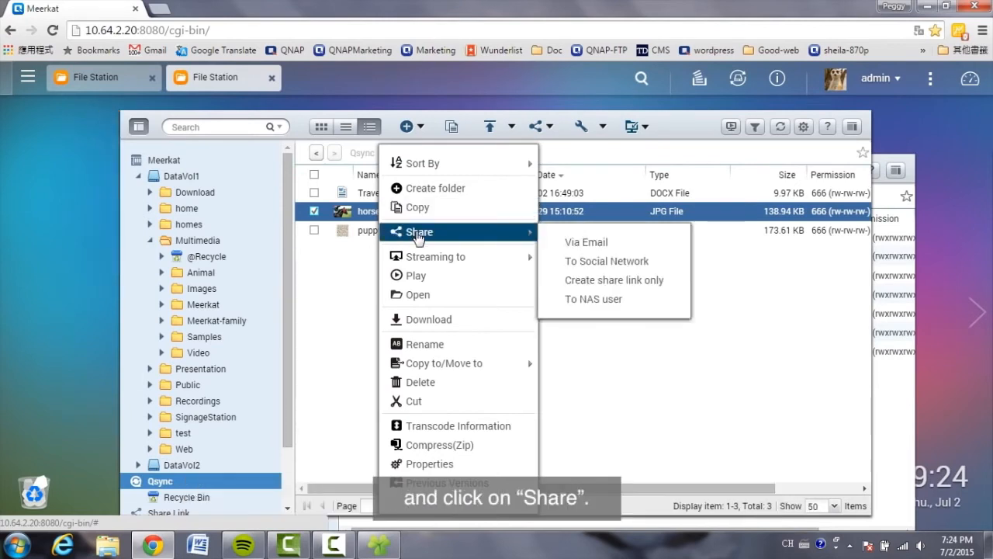
{"action": "mouse_move", "coordinate": [607, 260]}
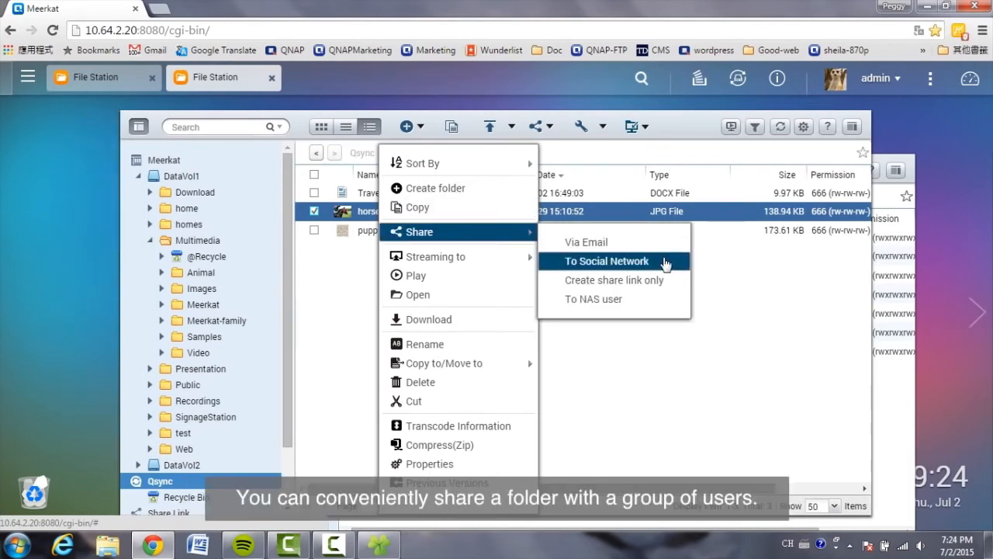
{"action": "mouse_move", "coordinate": [670, 303]}
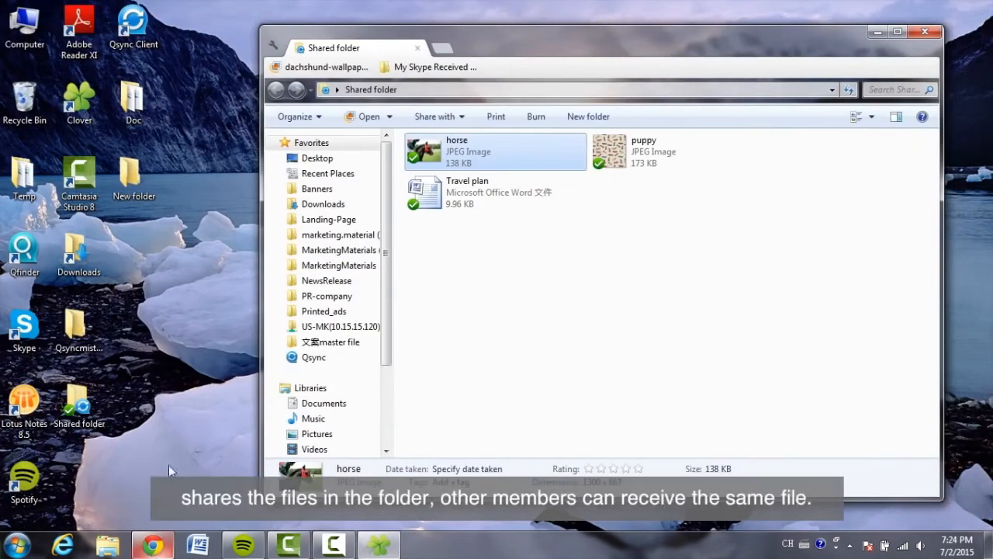
{"action": "mouse_move", "coordinate": [134, 179]}
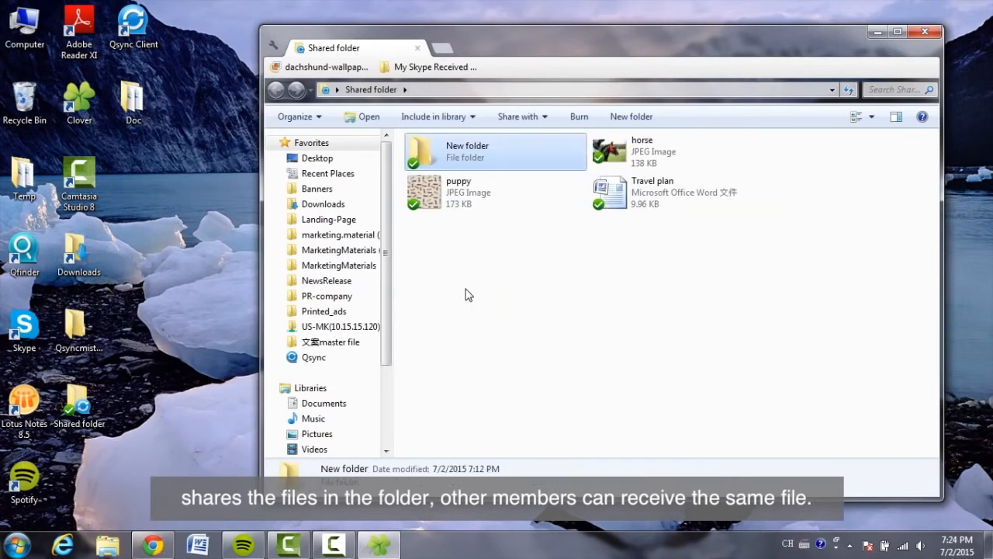
Step: Share the new folder in Shared folder as a Qsync team folder via its context menu
{"action": "right_click", "coordinate": [496, 152]}
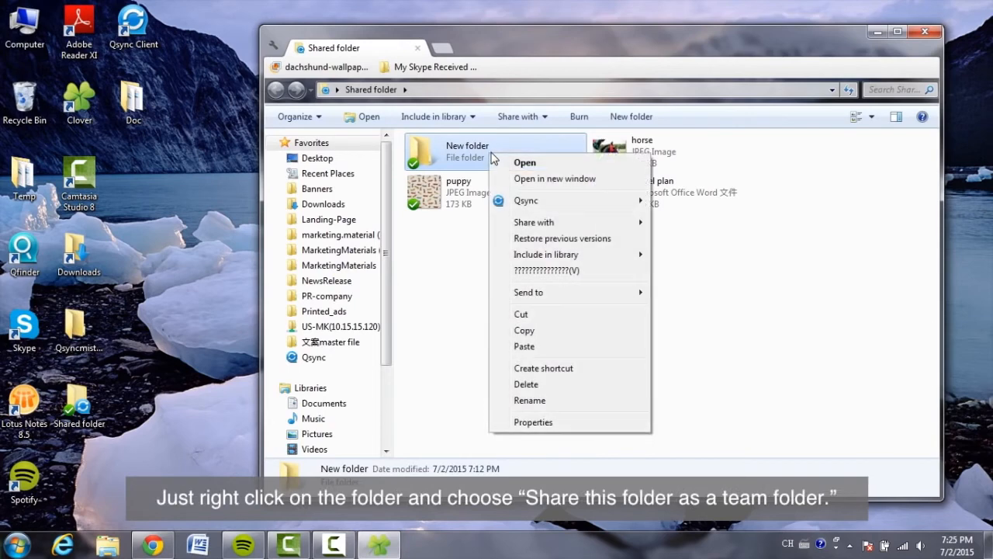
{"action": "mouse_move", "coordinate": [526, 200]}
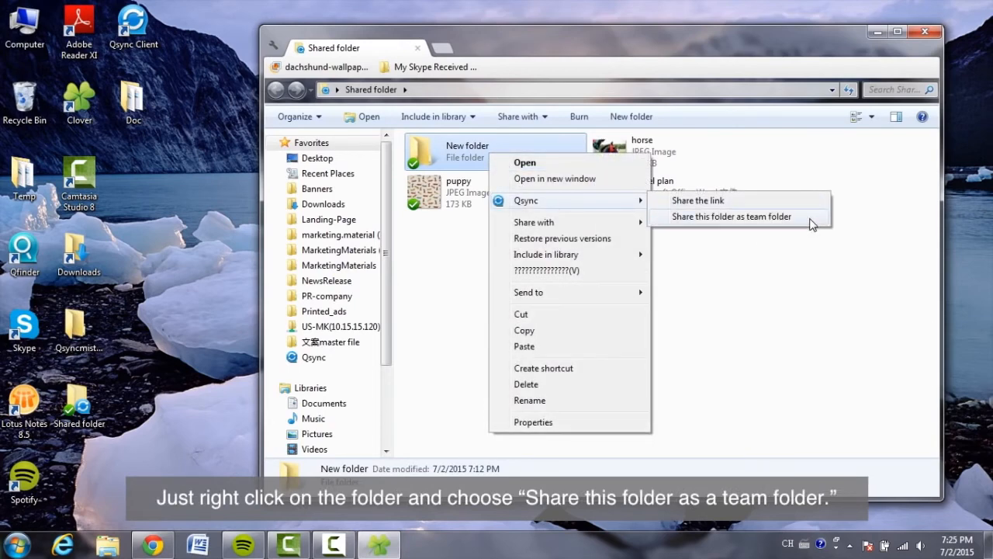
{"action": "left_click", "coordinate": [731, 217]}
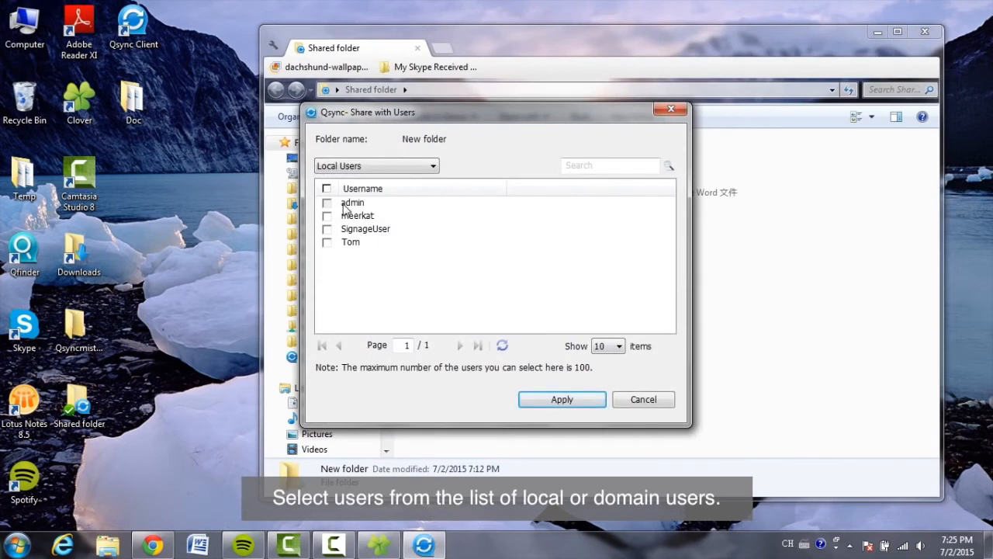
Step: Select all local users except admin (meerkat, SignageUser, Tom) and apply to send team folder invitations
{"action": "left_click", "coordinate": [326, 190]}
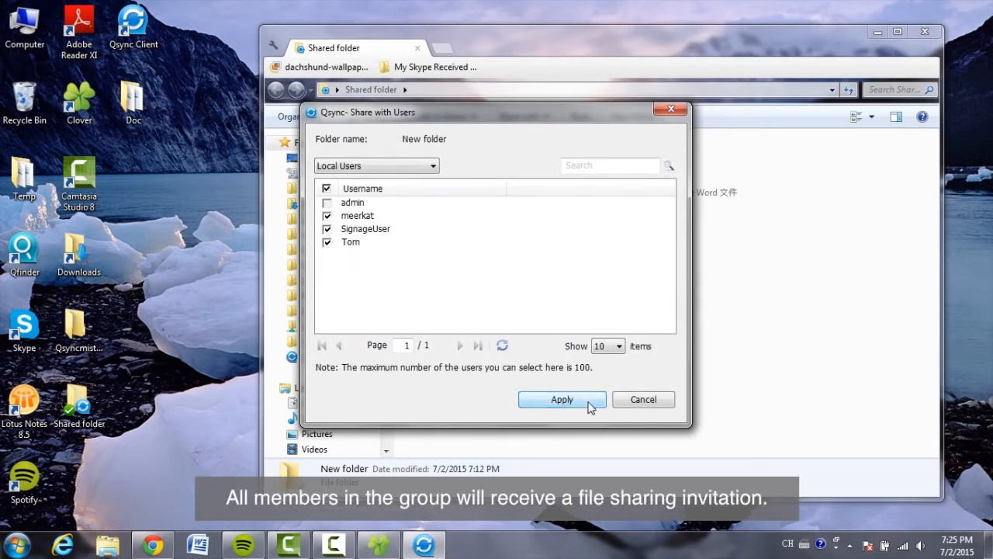
{"action": "left_click", "coordinate": [562, 399]}
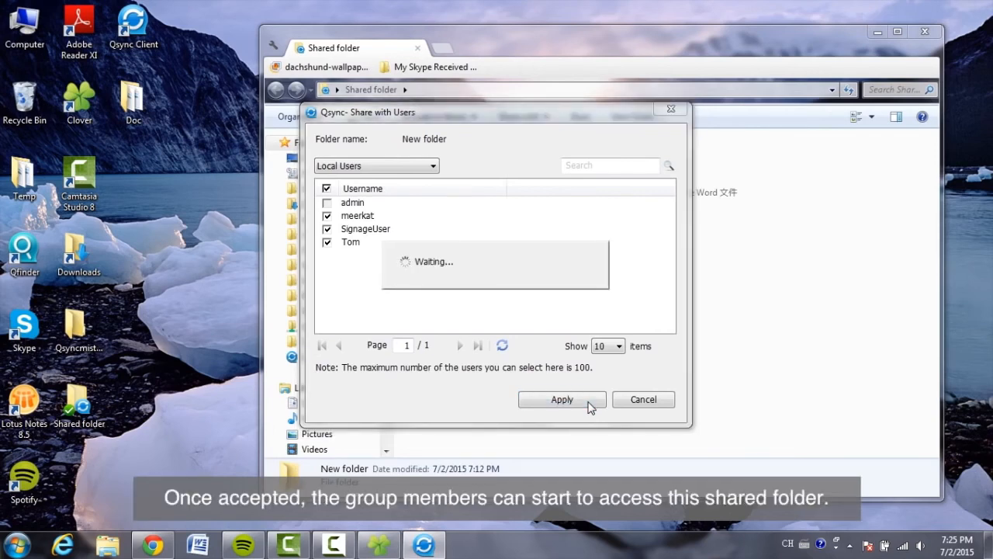
{"action": "left_click", "coordinate": [562, 399]}
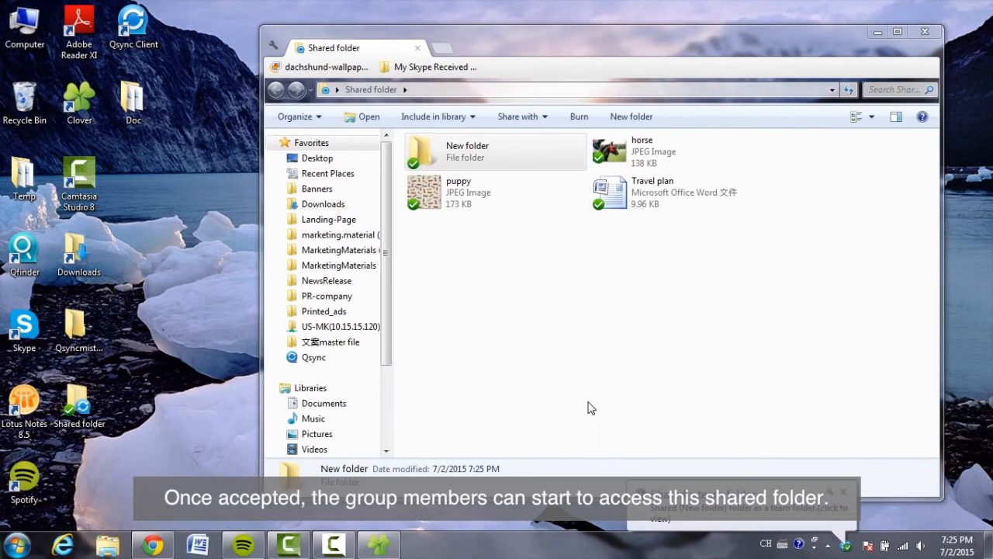